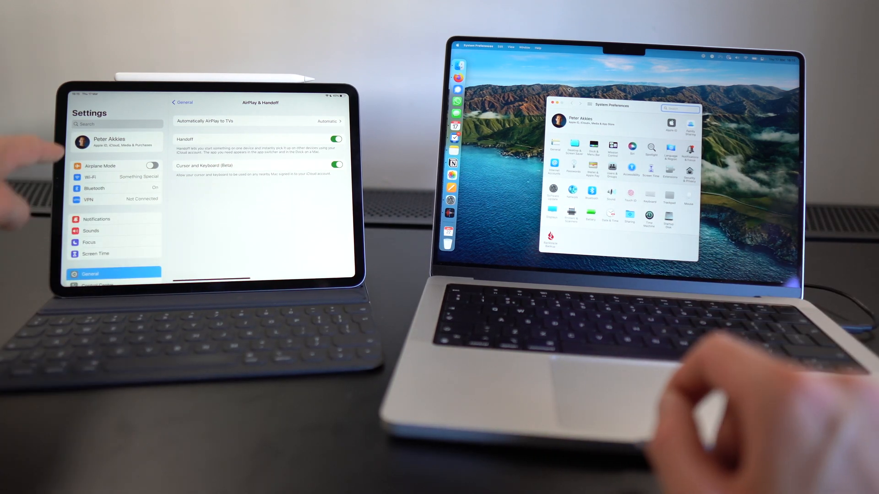
# Step: Reopen the iPad's General > AirPlay & Handoff settings while Displays shows on the Mac
pyautogui.click(183, 101)
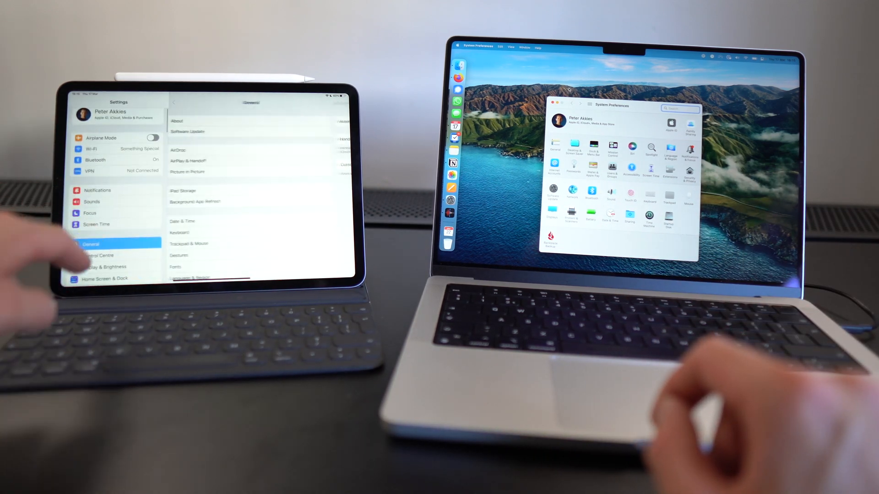
pyautogui.click(186, 161)
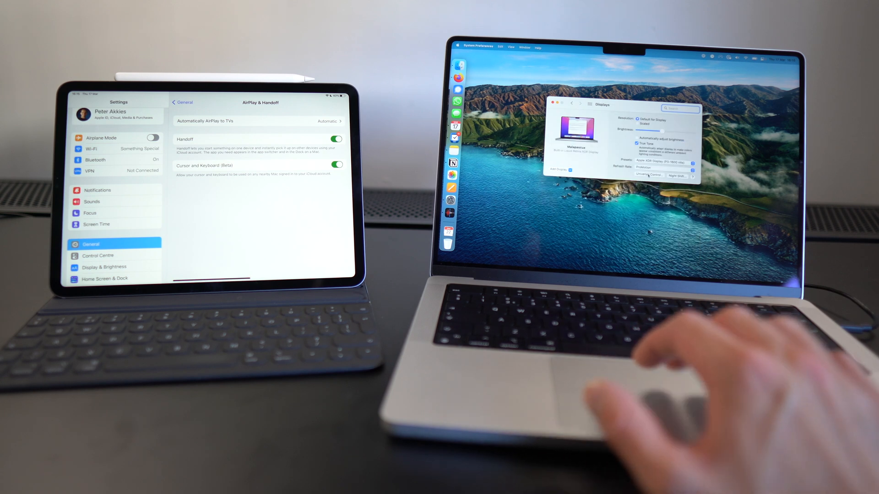
pyautogui.click(649, 175)
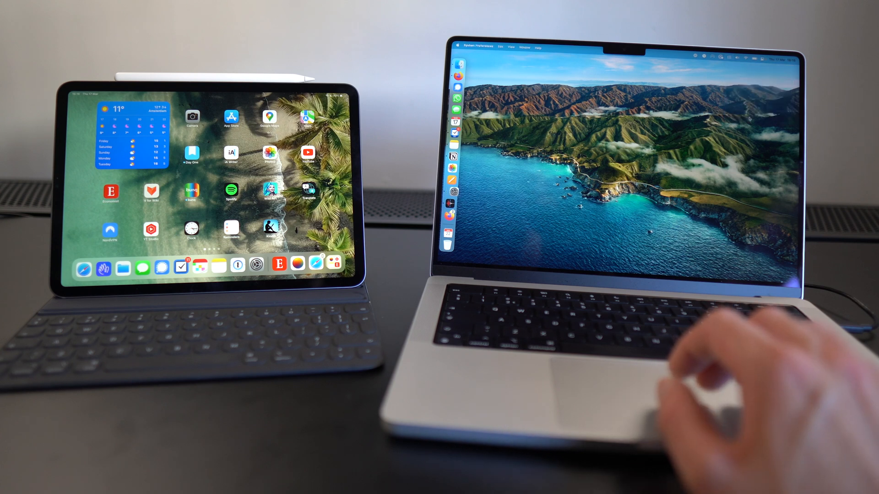
pyautogui.click(453, 193)
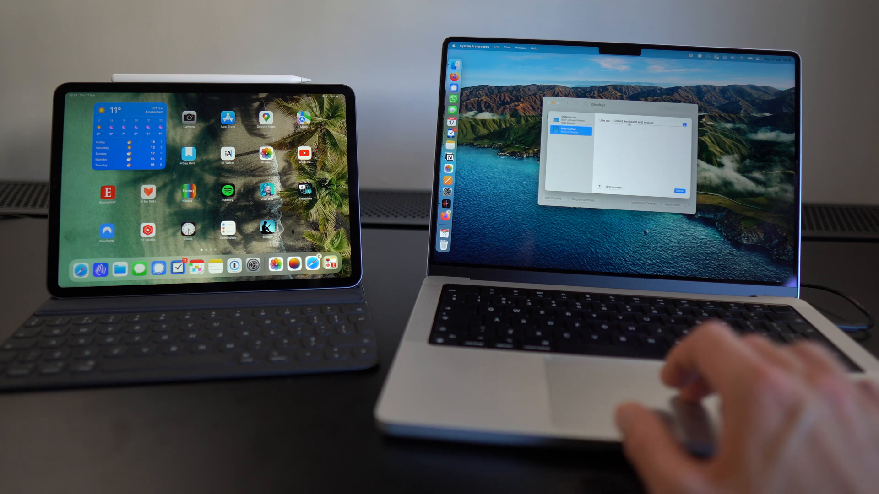
# Step: Set the iPad to be used as an extended or mirrored display of the Mac
pyautogui.click(645, 121)
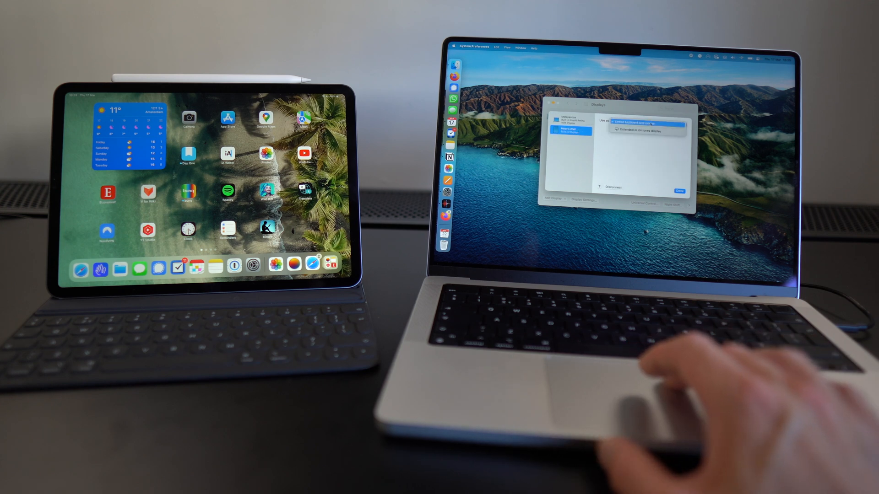
pyautogui.click(647, 122)
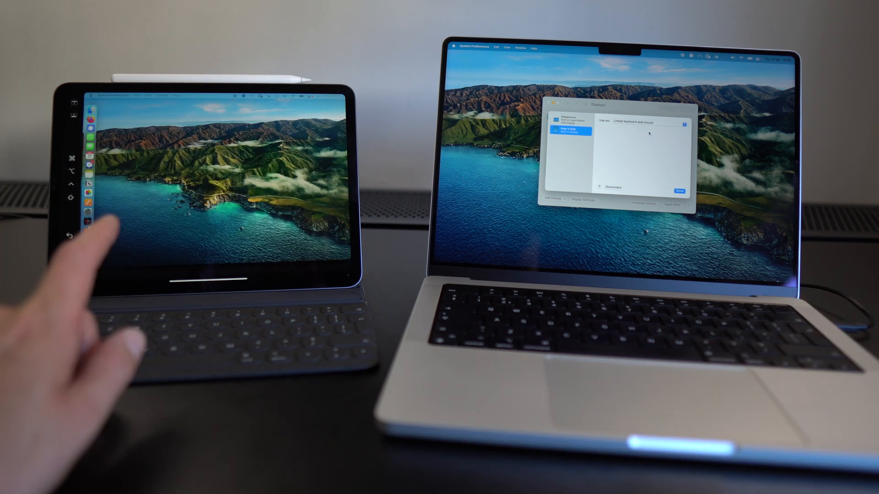
pyautogui.click(570, 119)
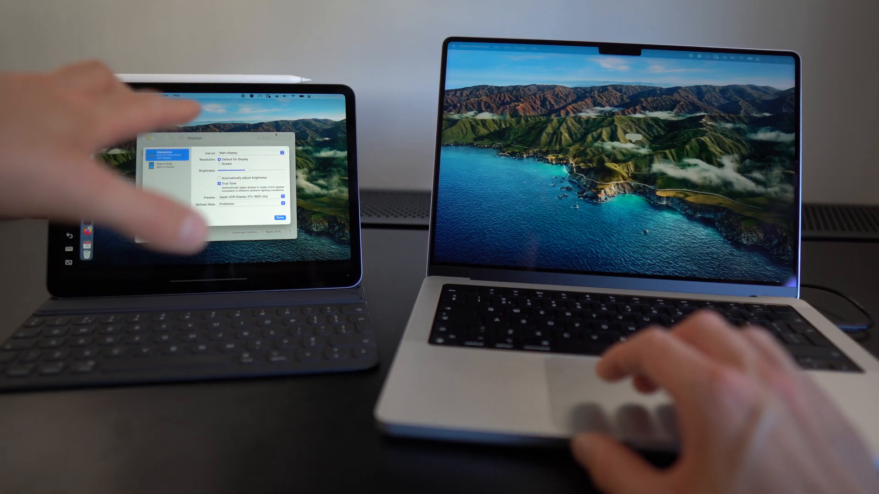
# Step: Move the Displays window onto the iPad and select the iPad display in its sidebar
pyautogui.click(278, 96)
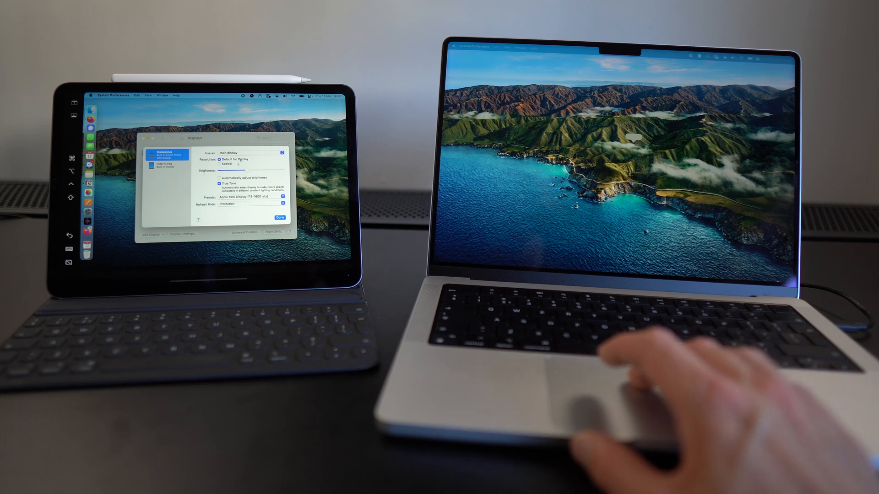
pyautogui.click(168, 166)
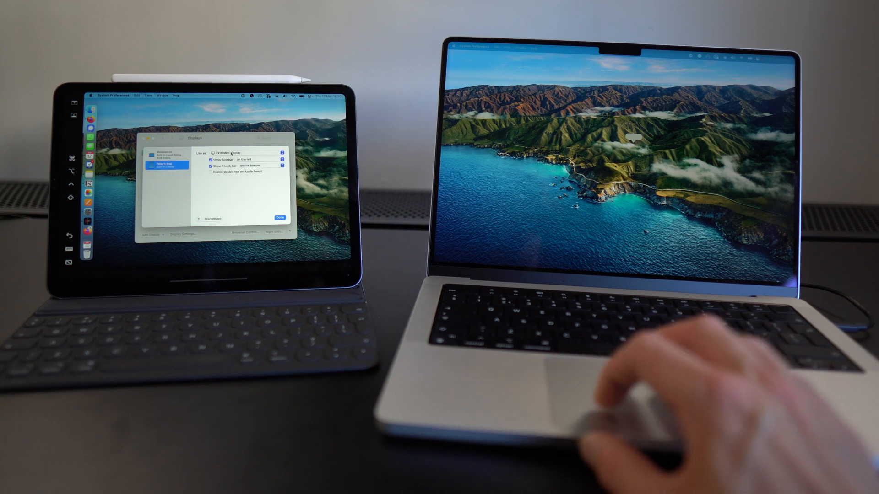
pyautogui.click(230, 152)
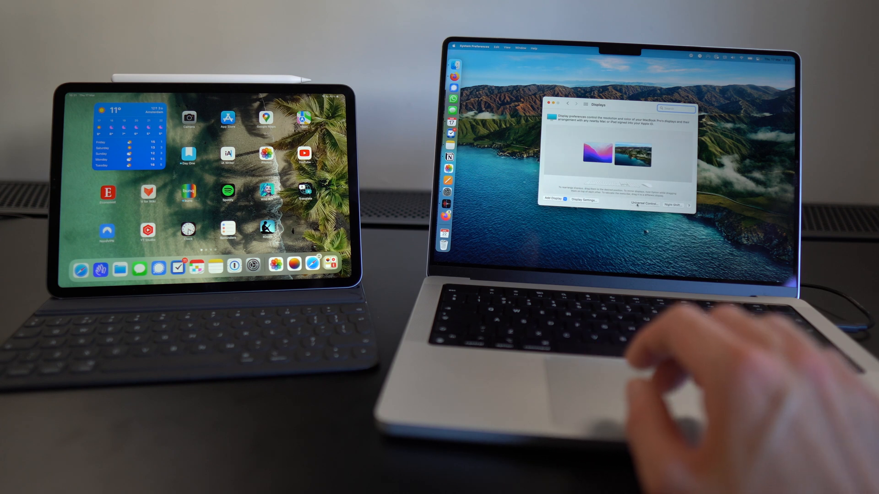
# Step: Open the iPad's General > AirPlay & Handoff page while the display arrangement stays open
pyautogui.click(641, 203)
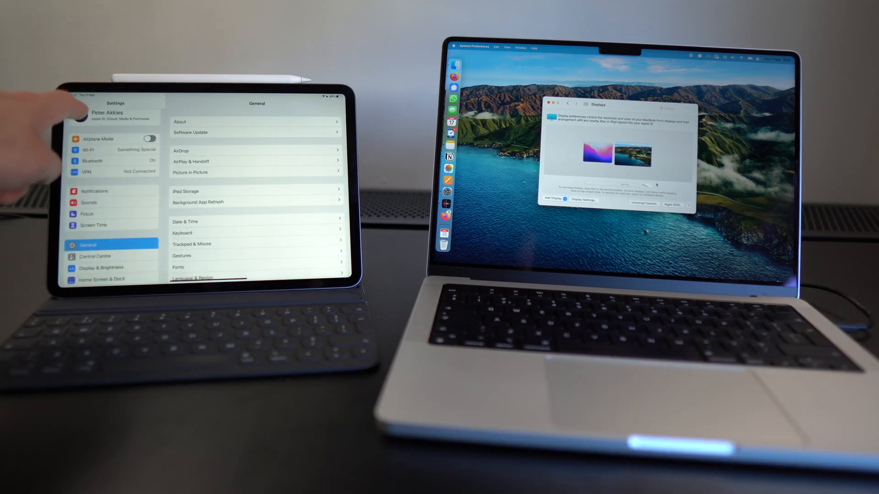
pyautogui.click(192, 161)
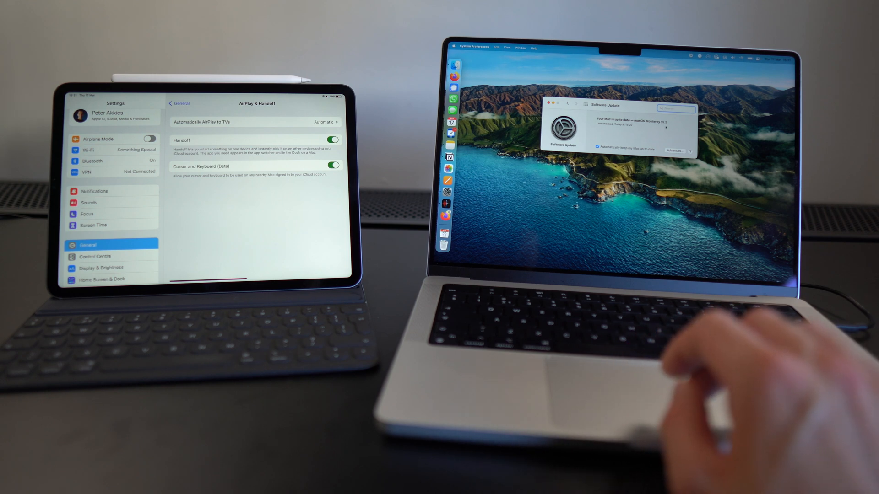
# Step: Return to the iPad's General settings and view its About page with the iPadOS version
pyautogui.click(178, 103)
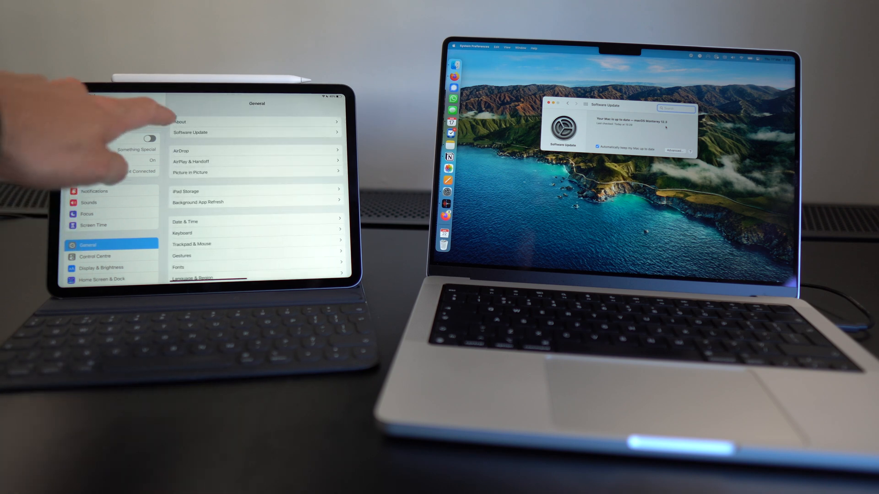
pyautogui.click(179, 120)
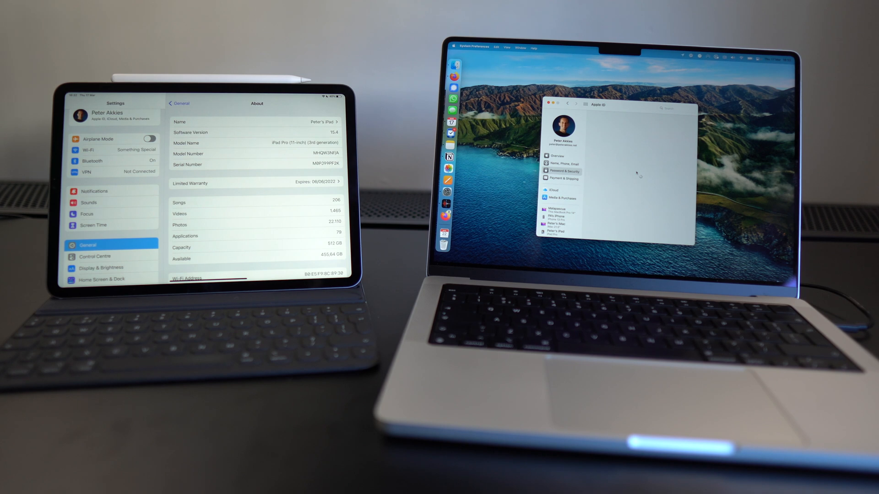
# Step: Show Apple ID Password & Security on the Mac and the iPad's Bluetooth device list
pyautogui.click(561, 171)
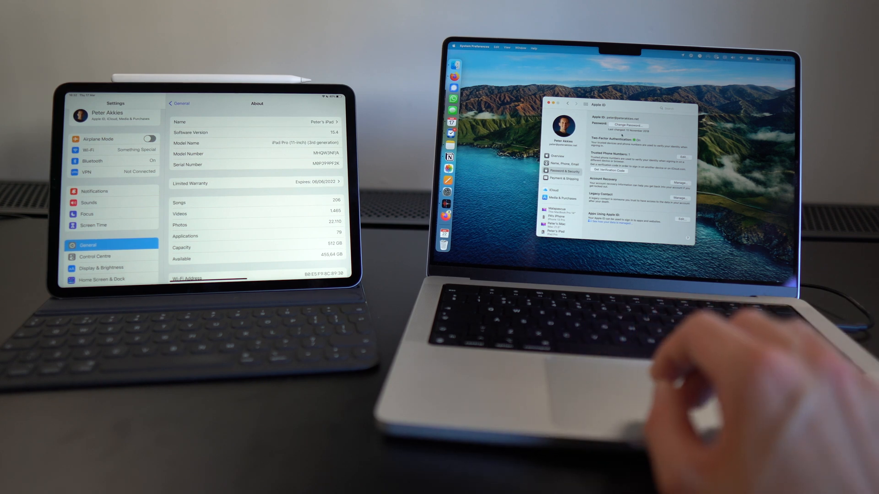
pyautogui.click(91, 161)
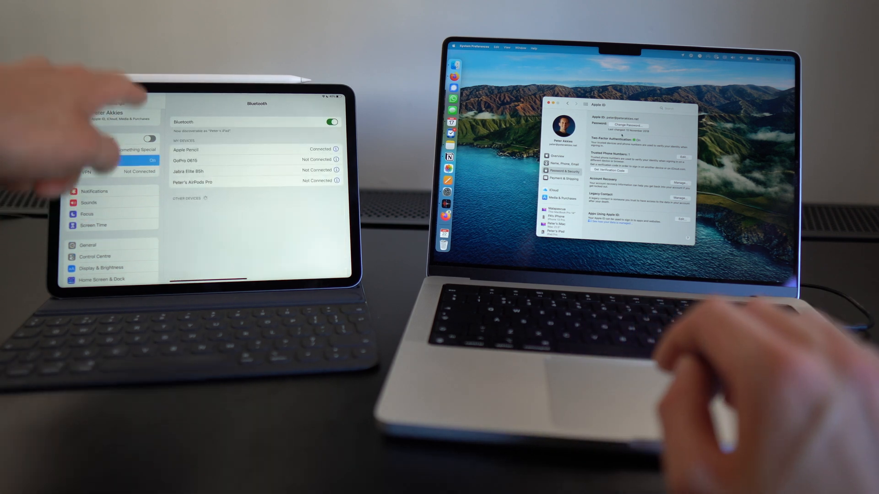